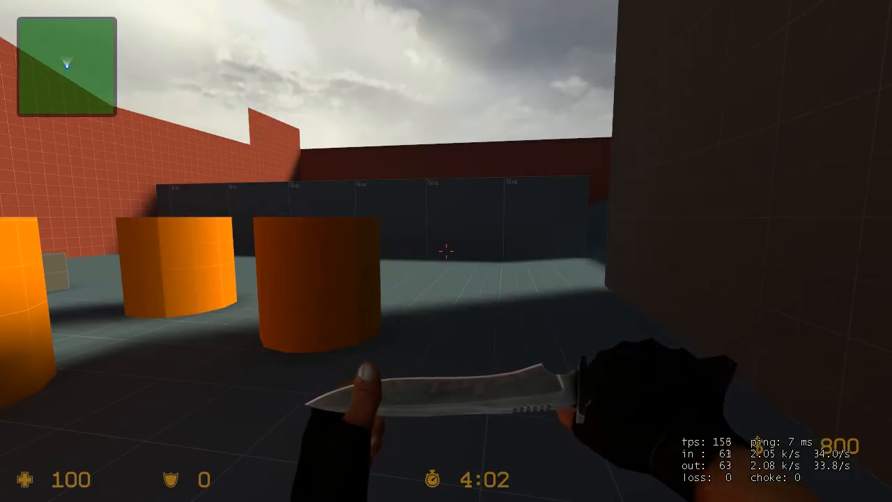
# Bring up the developer console over the Counter-Strike: Source pause menu.
pyautogui.click(446, 251)
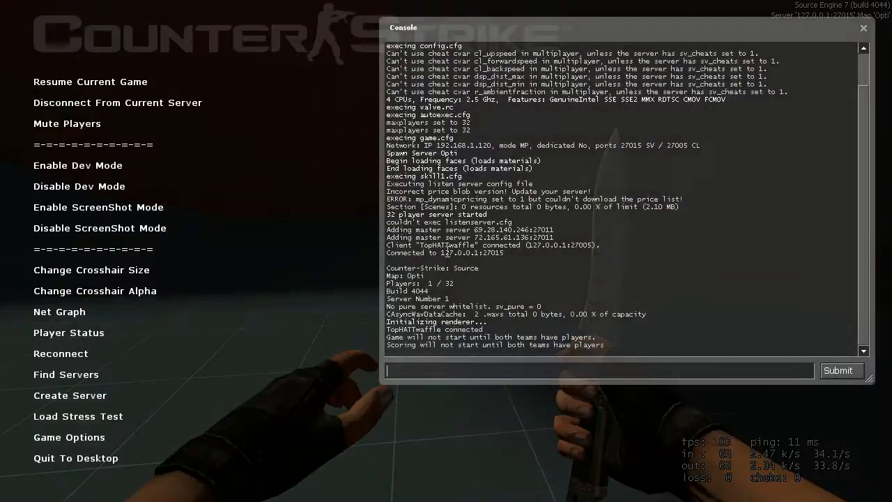
# Submit 'mat_wireframe 1' in the console to render the map as wireframe.
pyautogui.write('mat_wireframe')
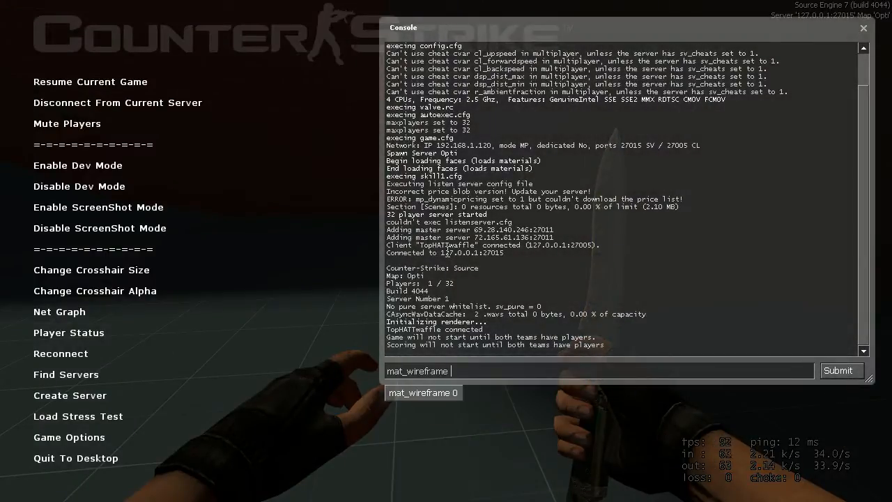
pyautogui.click(840, 371)
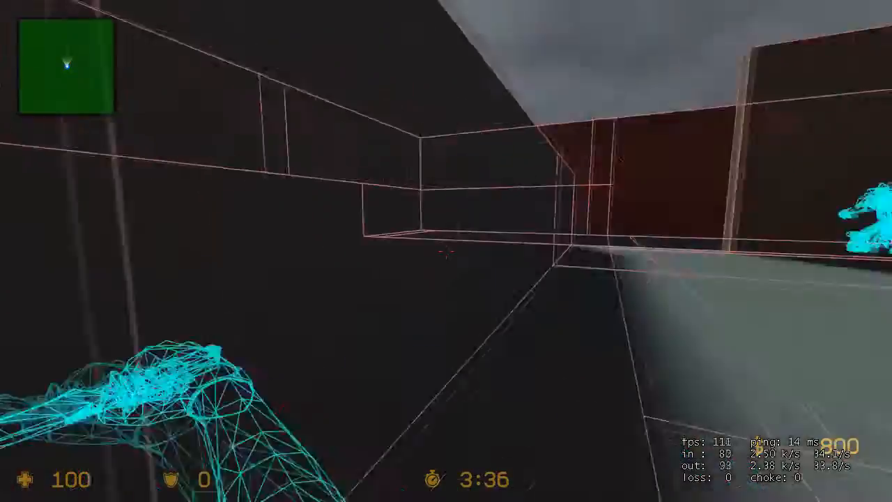
pyautogui.moveTo(447, 251)
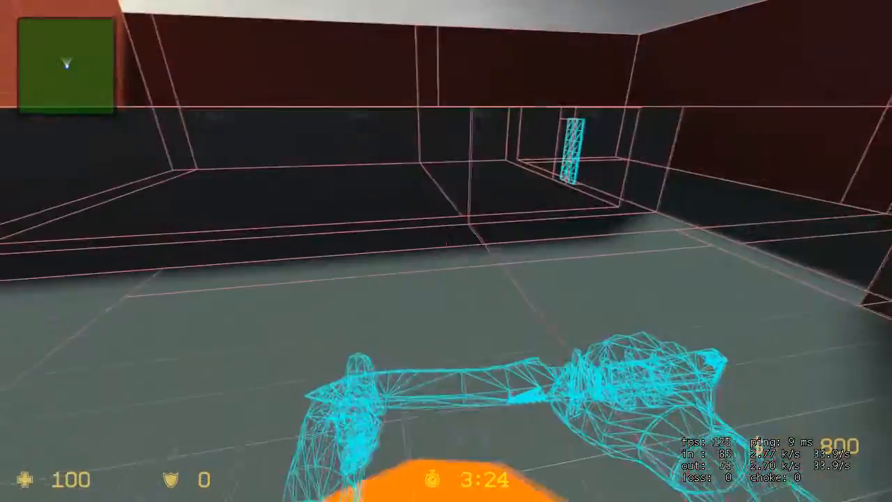
pyautogui.moveTo(446, 251)
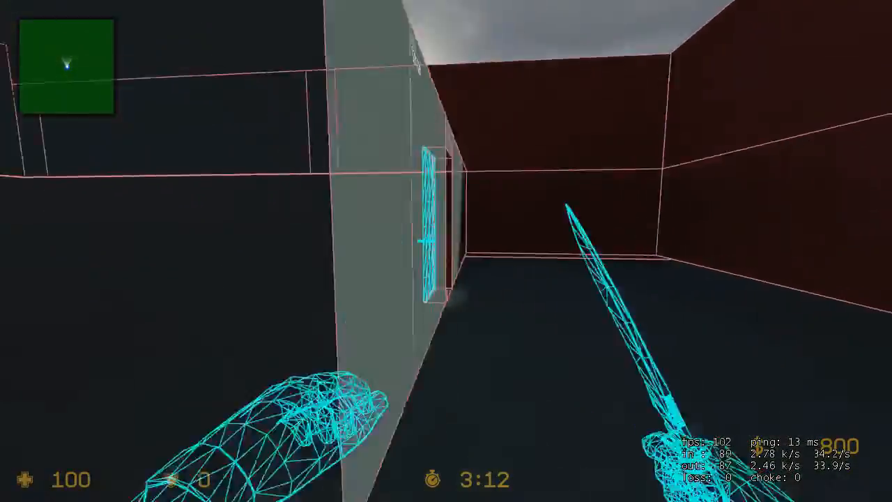
pyautogui.moveTo(446, 250)
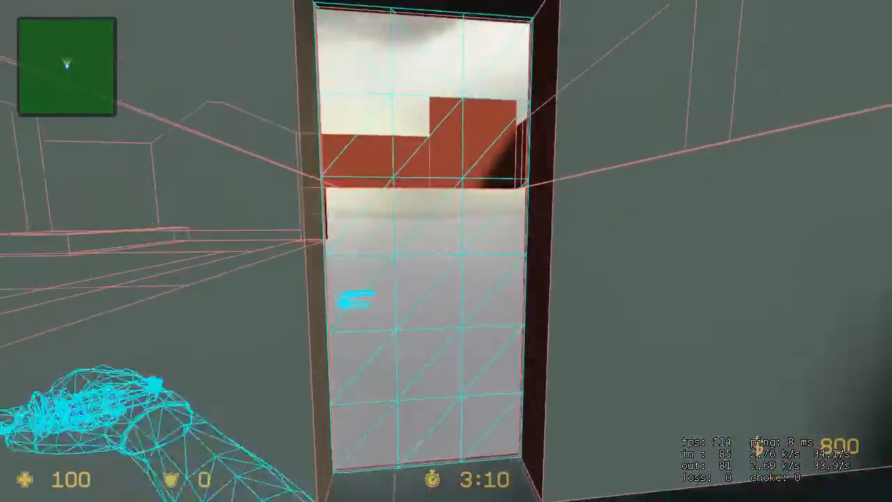
pyautogui.moveTo(446, 251)
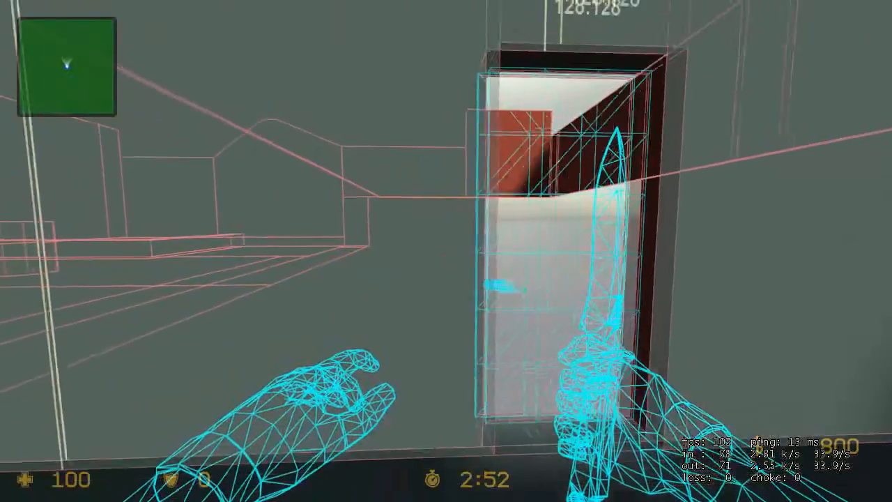
pyautogui.moveTo(446, 251)
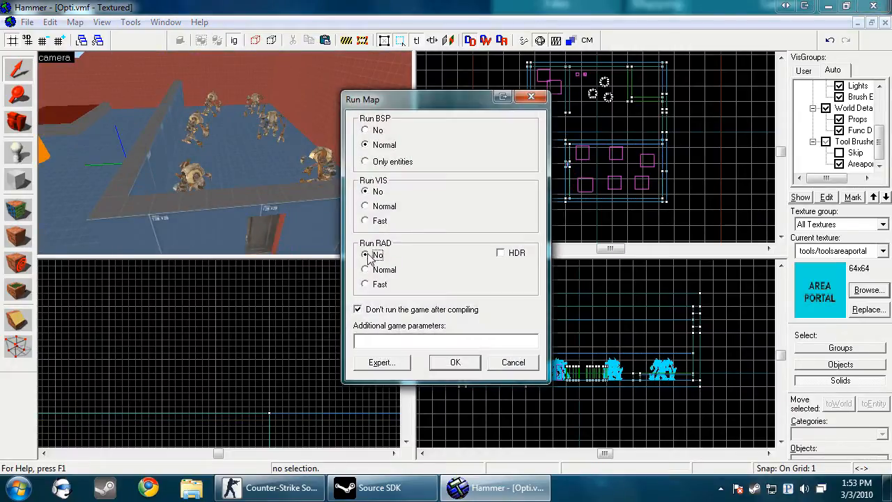
# Run the BSP-only compile, load the leak pointfile, and close the compile logs.
pyautogui.click(454, 362)
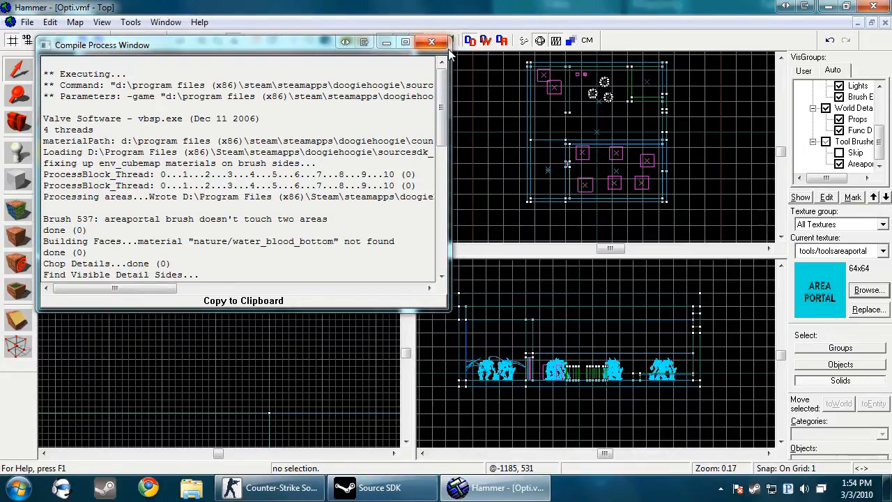
pyautogui.click(49, 22)
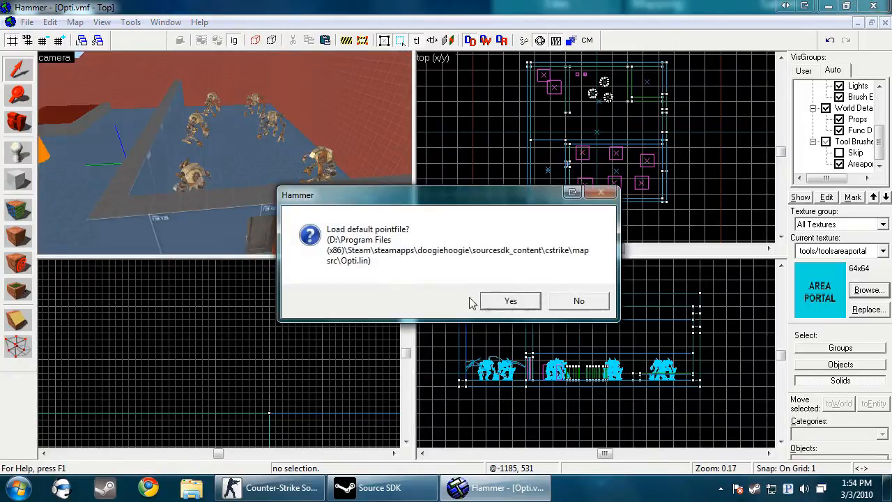
pyautogui.click(579, 300)
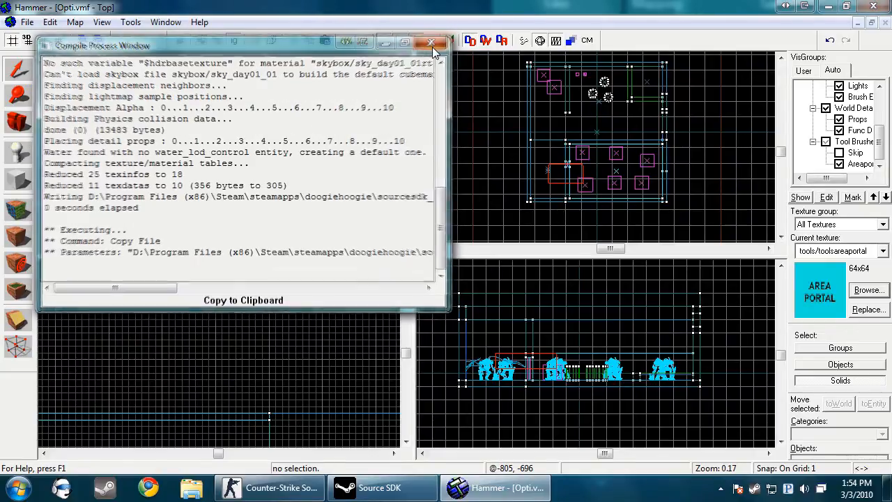
pyautogui.click(75, 22)
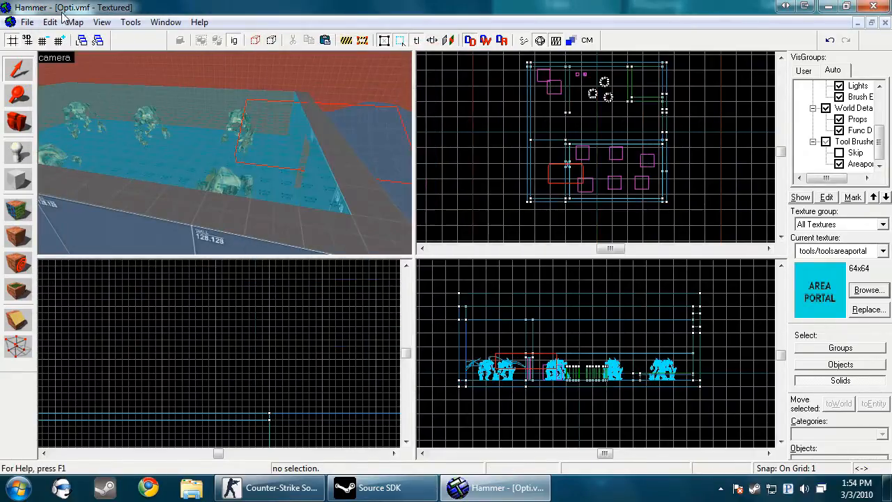
pyautogui.click(75, 22)
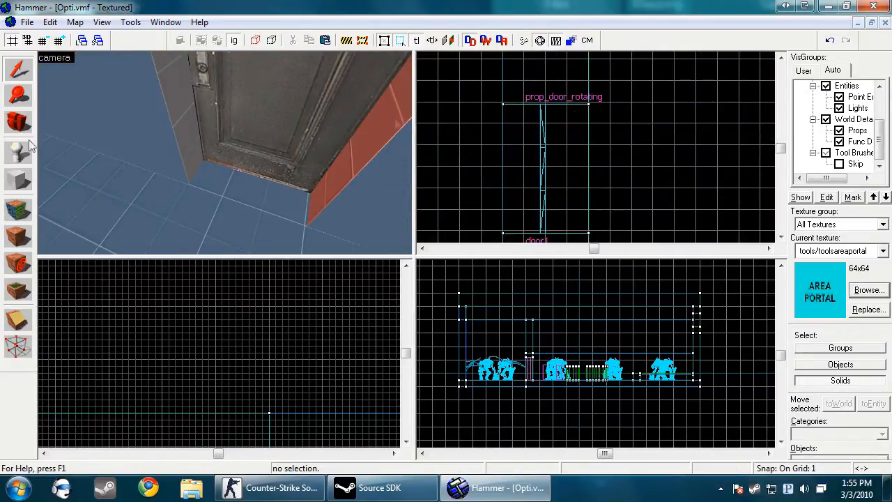
# Draw a thin toolsareaportal brush inside door1's doorway with the Block tool.
pyautogui.click(17, 180)
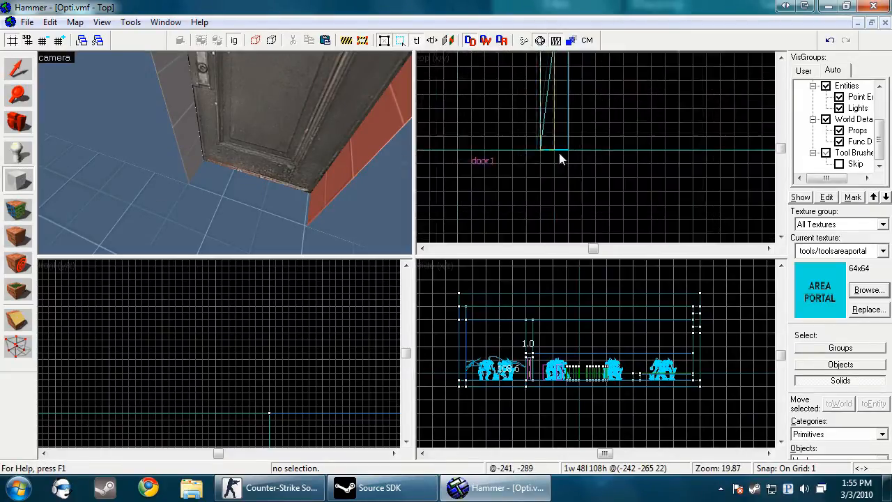
pyautogui.click(19, 69)
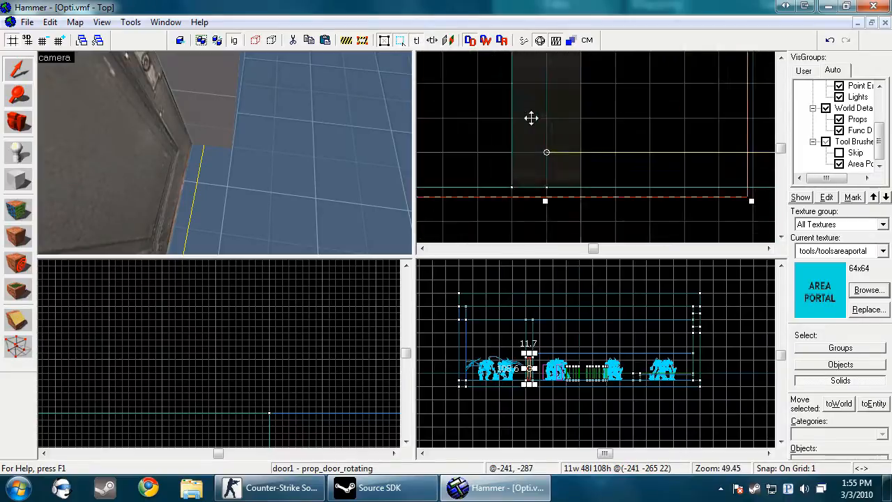
pyautogui.scroll(3)
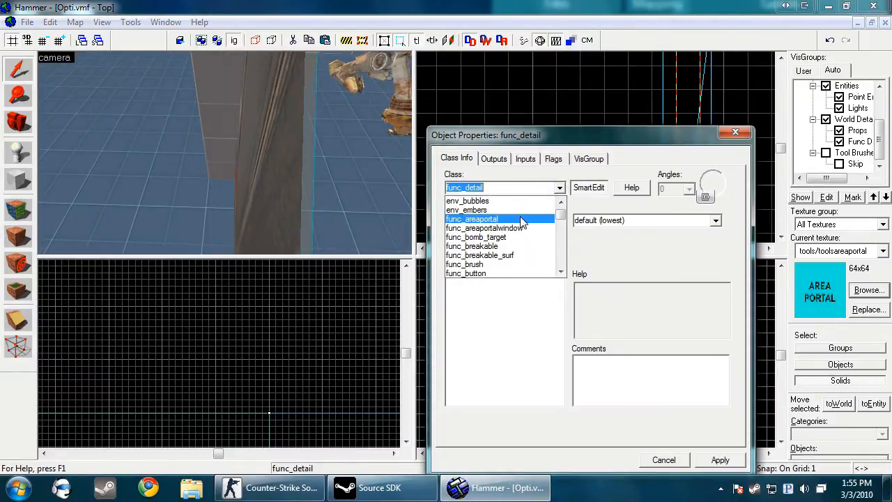
# Set the doorway func_areaportal's Initial State to Closed and apply.
pyautogui.click(471, 219)
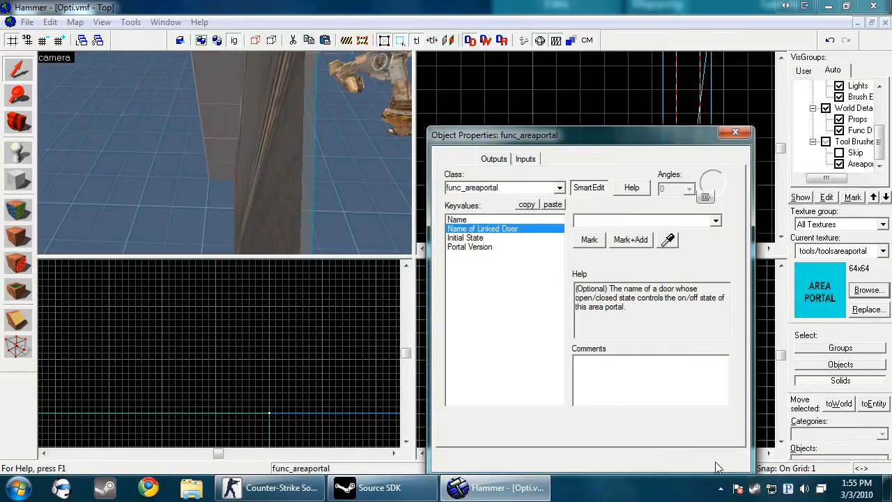
pyautogui.click(465, 238)
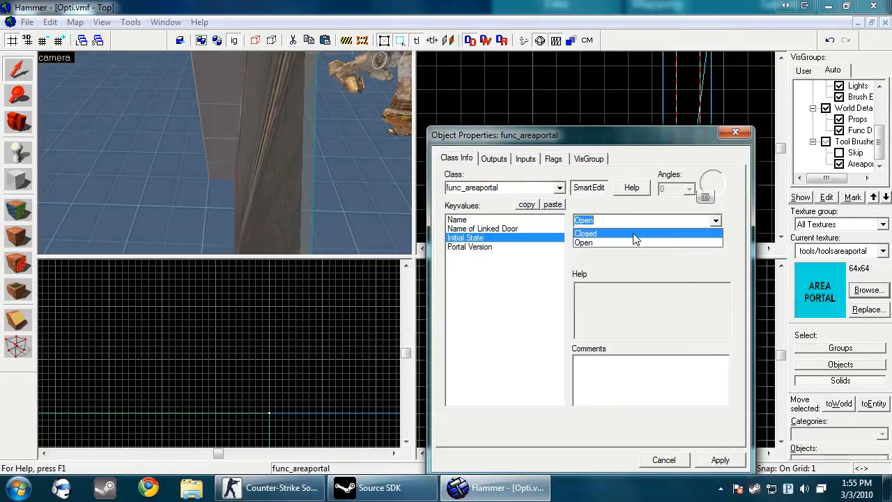
pyautogui.click(585, 233)
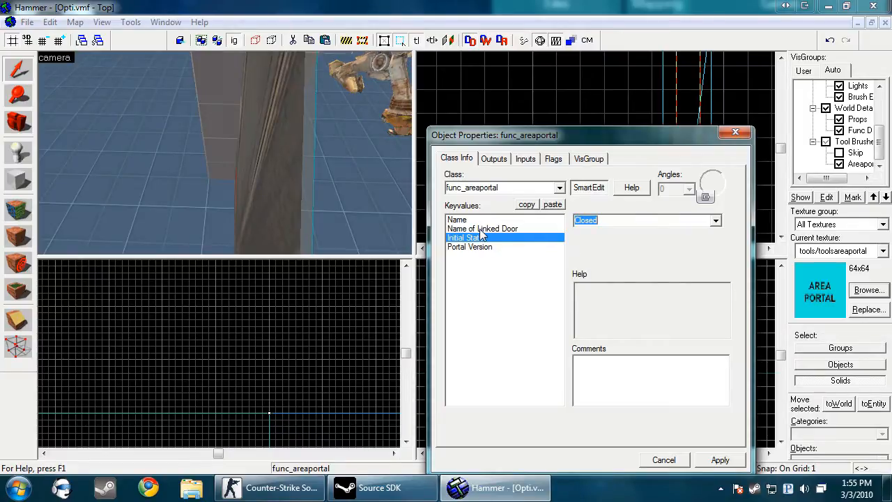
pyautogui.click(482, 229)
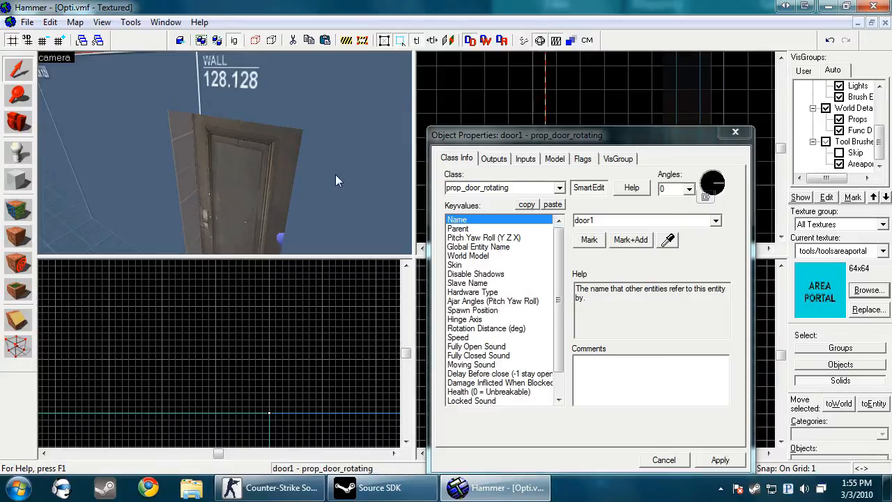
# Delete the blank output on door1's Outputs tab.
pyautogui.click(494, 158)
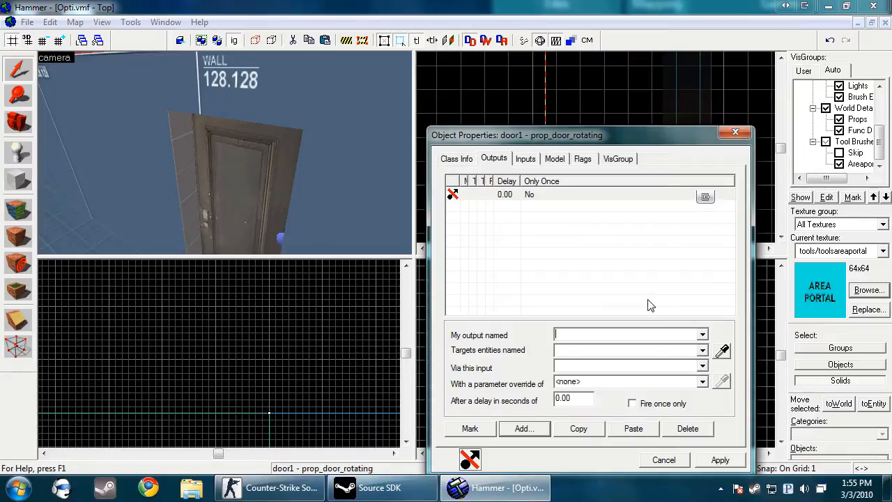
pyautogui.moveTo(685, 436)
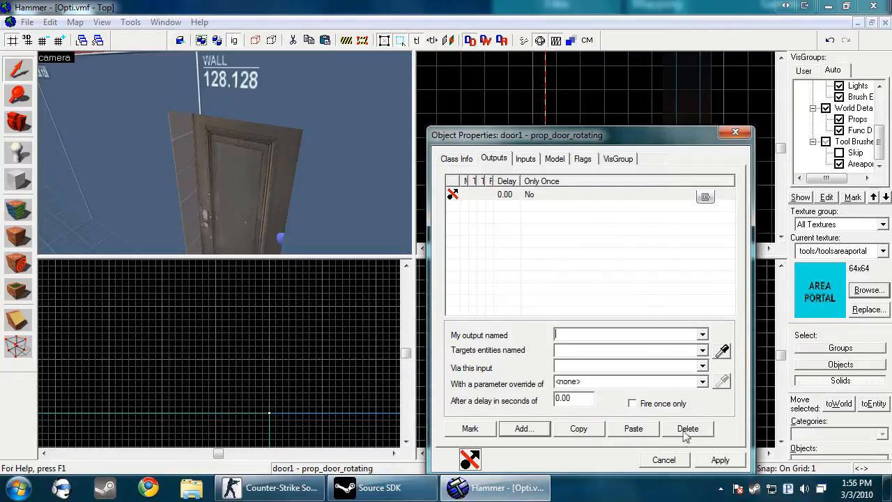
pyautogui.click(663, 459)
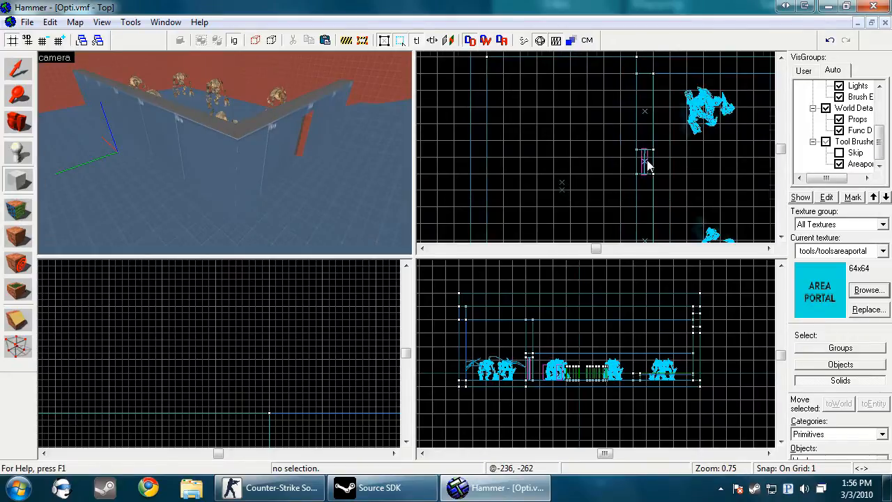
# Zoom the 2D views to find and select the brush sealing the room's top.
pyautogui.scroll(3)
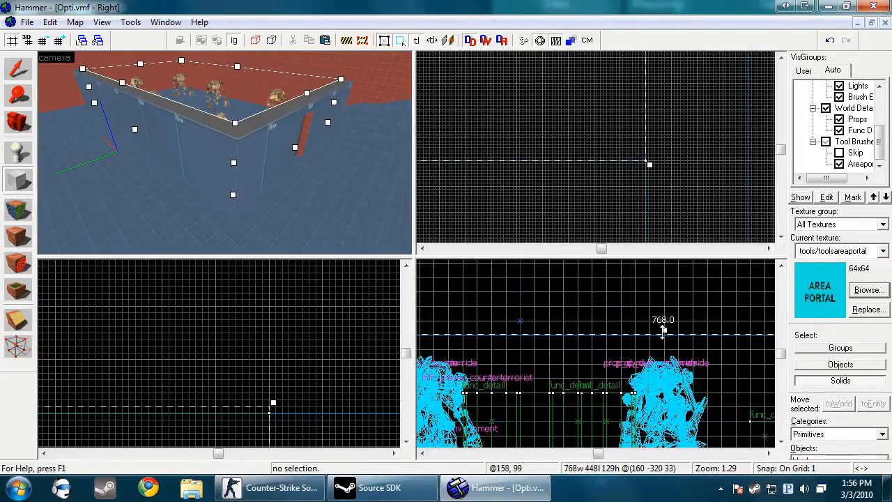
pyautogui.scroll(-3)
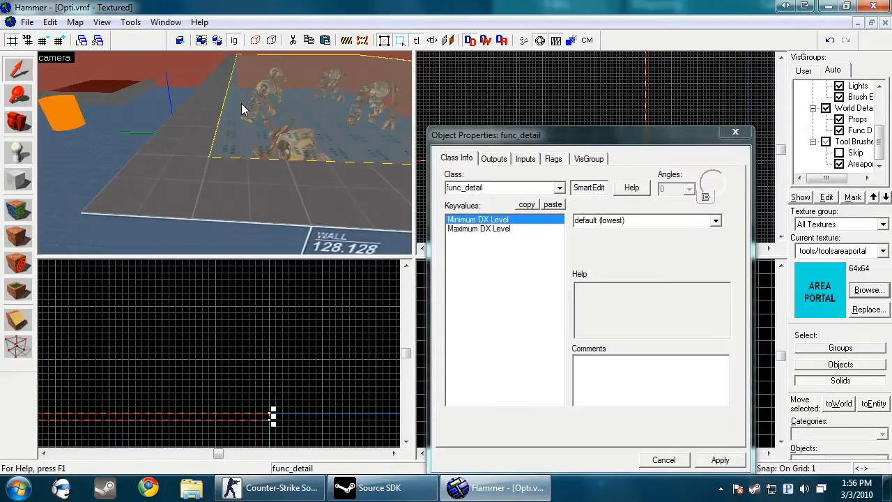
# Change the top brush from func_detail to func_areaportal with Initial State Open.
pyautogui.click(560, 188)
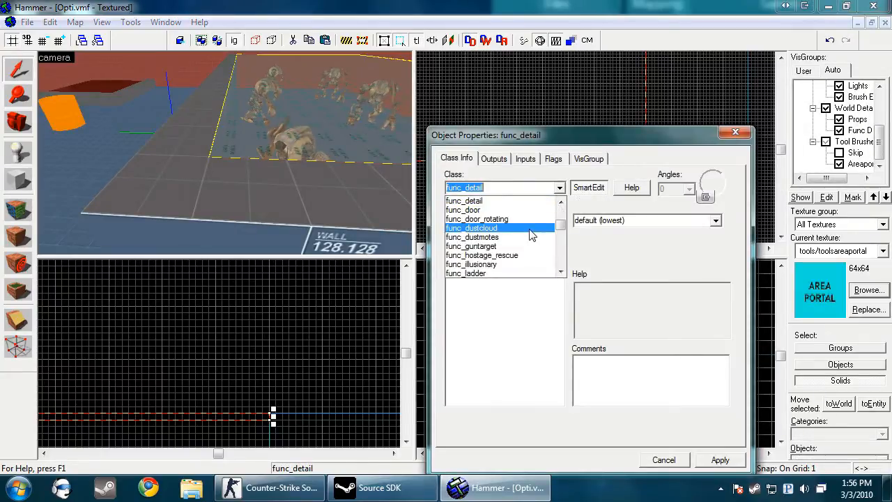
pyautogui.scroll(3)
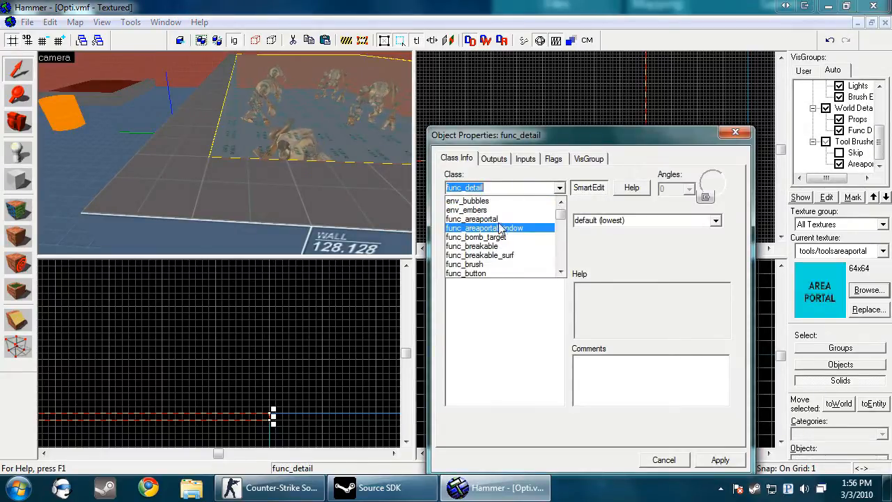
pyautogui.click(472, 219)
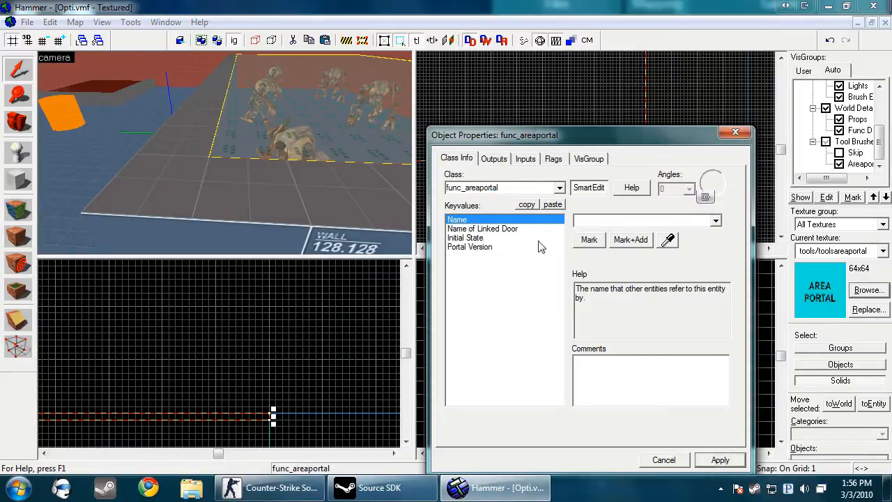
pyautogui.click(465, 237)
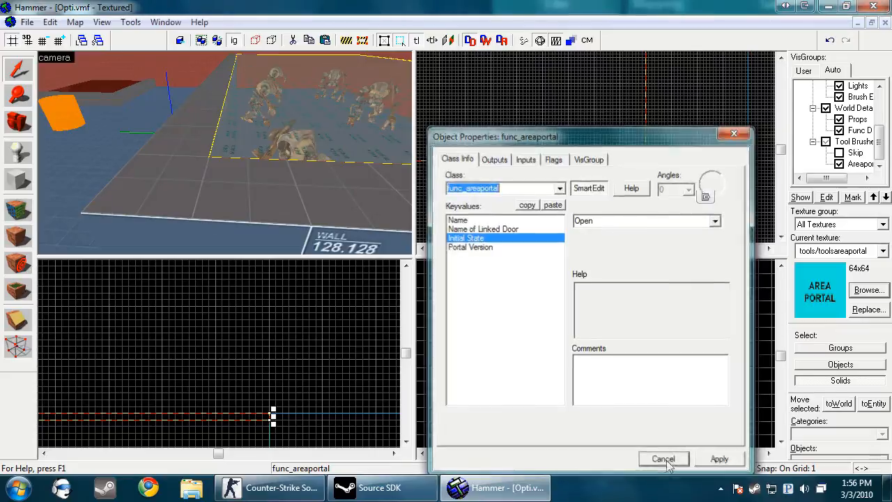
pyautogui.click(663, 458)
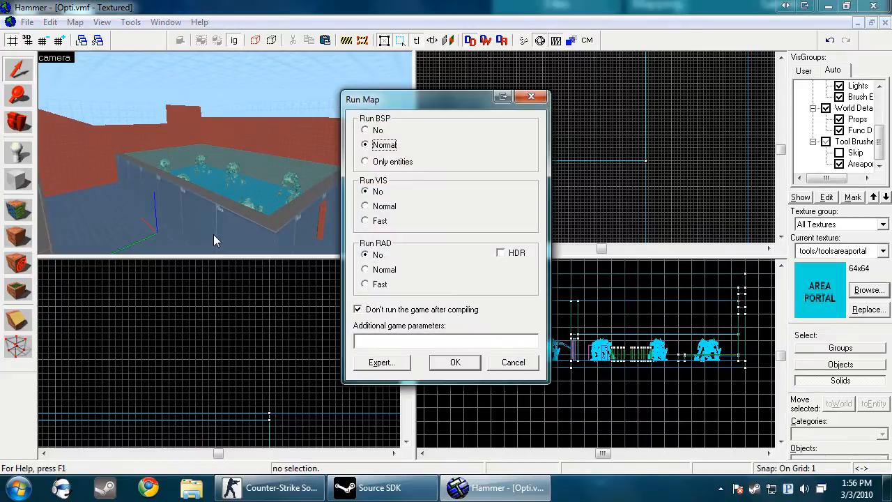
# Compile the map and cancel the pointfile browser when no leak file is found.
pyautogui.click(455, 361)
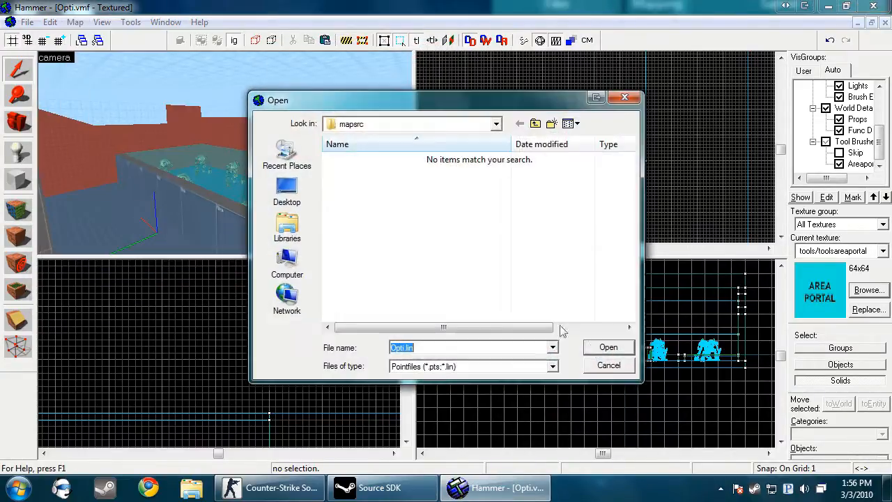
pyautogui.click(609, 365)
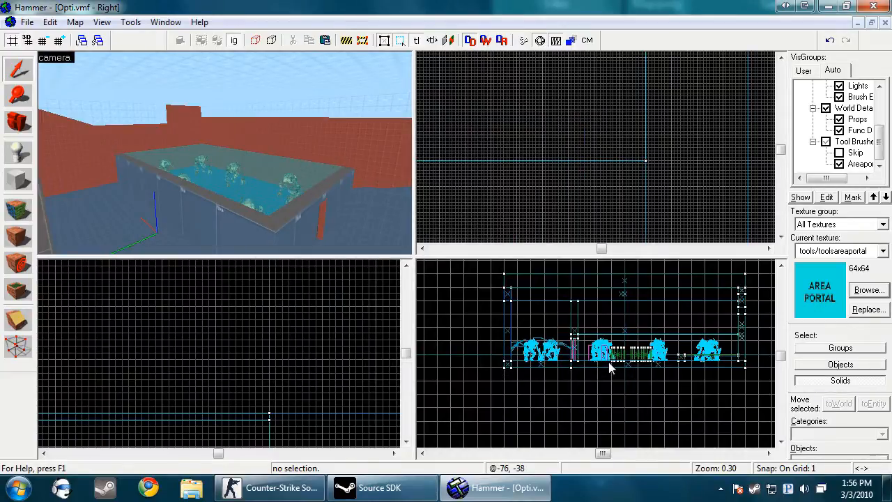